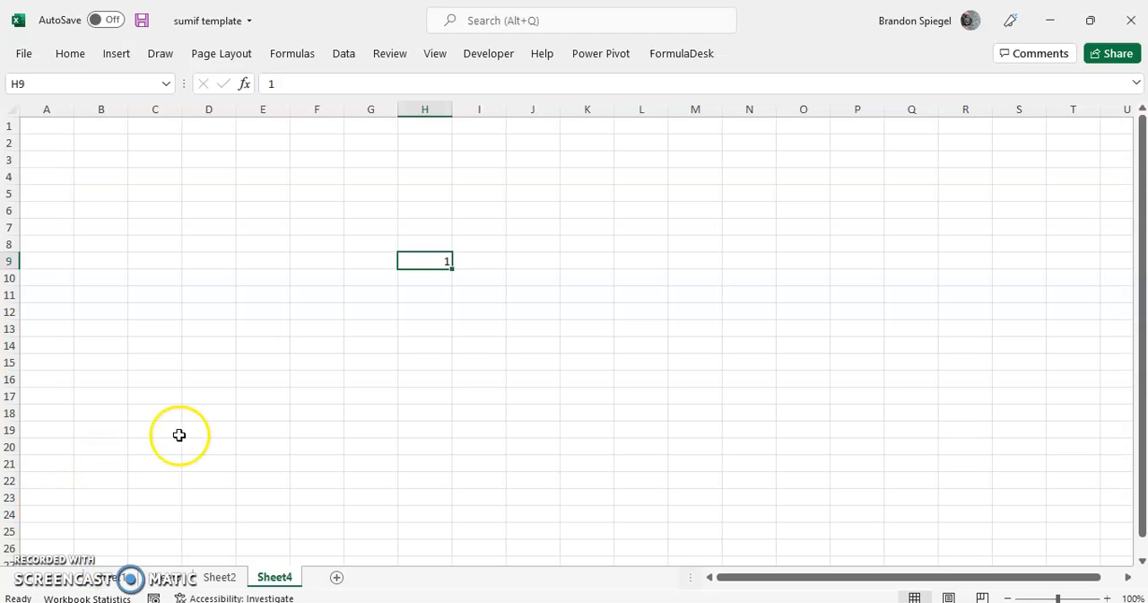
mouse_move(262, 397)
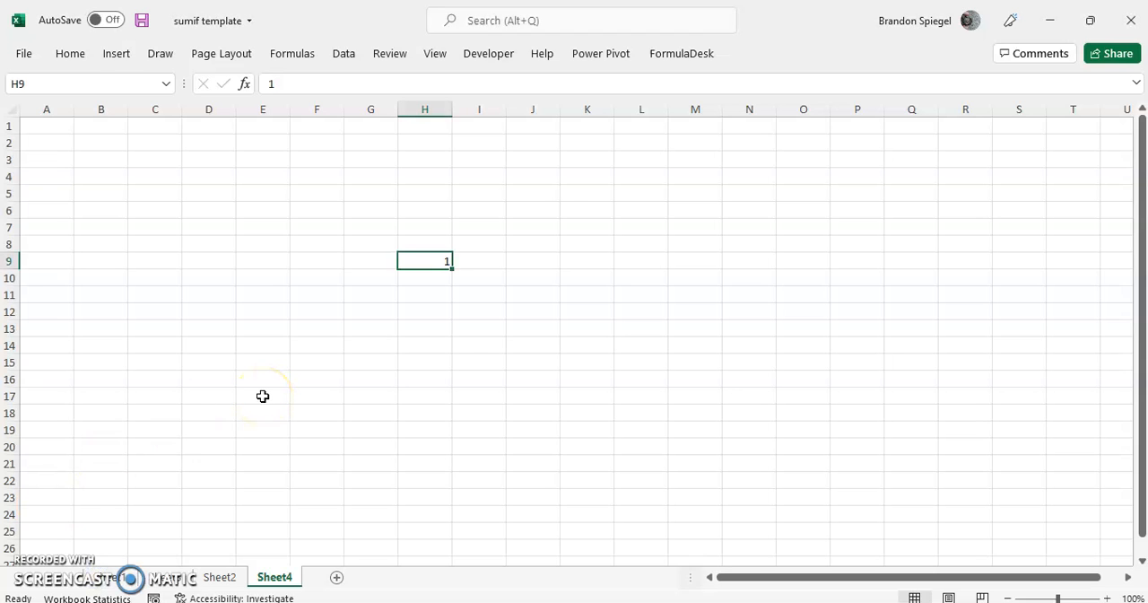
- Copy the 1 from H9 into K9 with Ctrl+C / Ctrl+V, showing the Paste Options button
key(ctrl+c)
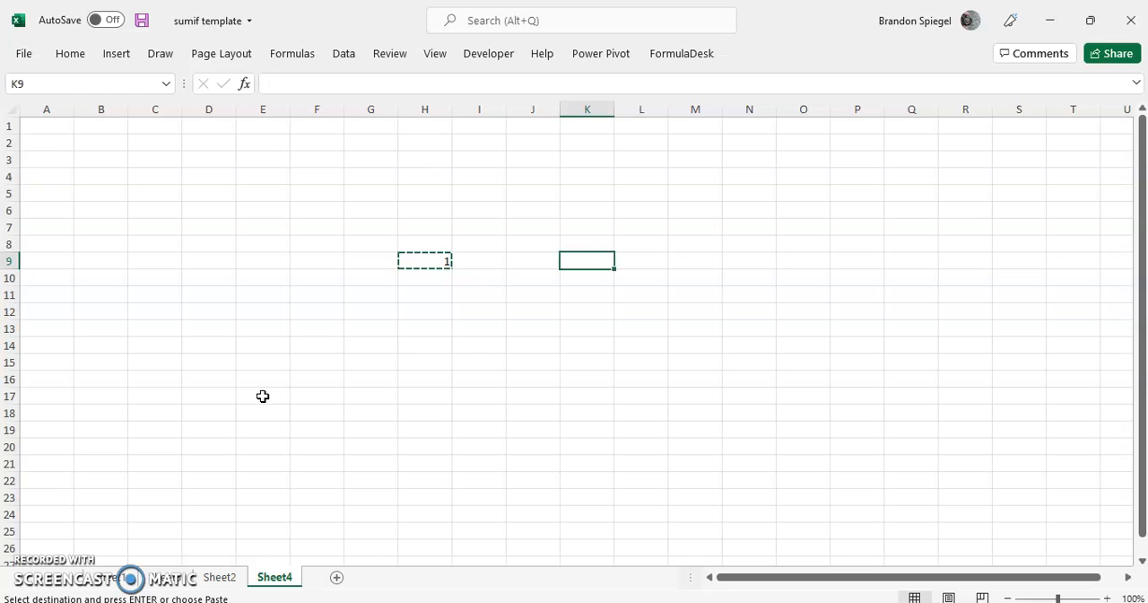
key(ctrl+v)
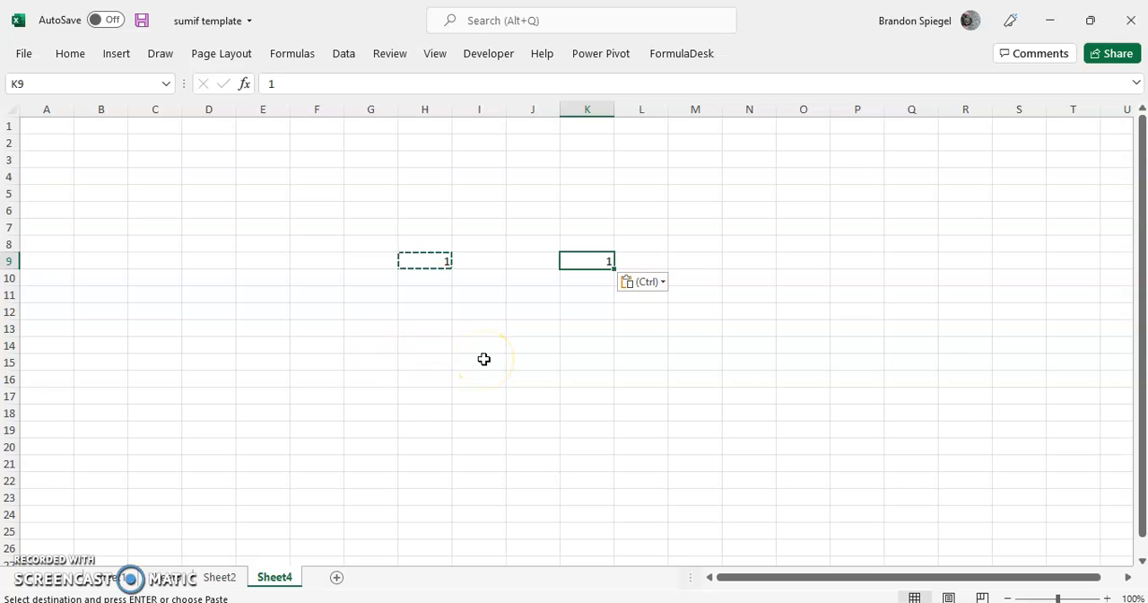
- Paste another 1 into K10, then reach the Advanced category of Excel Options via File
click(642, 280)
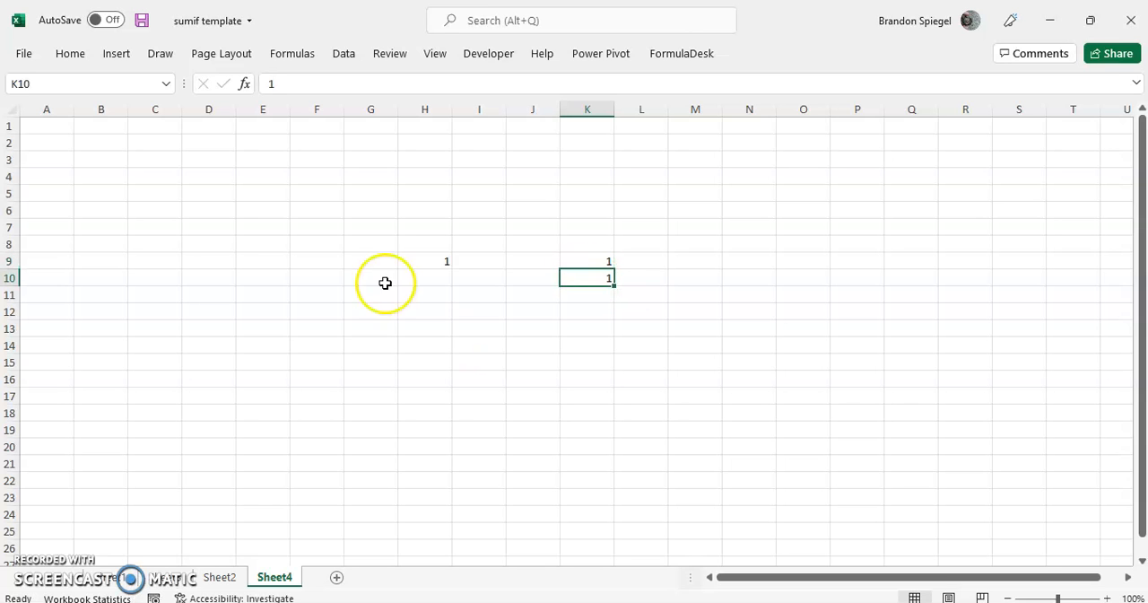
click(23, 52)
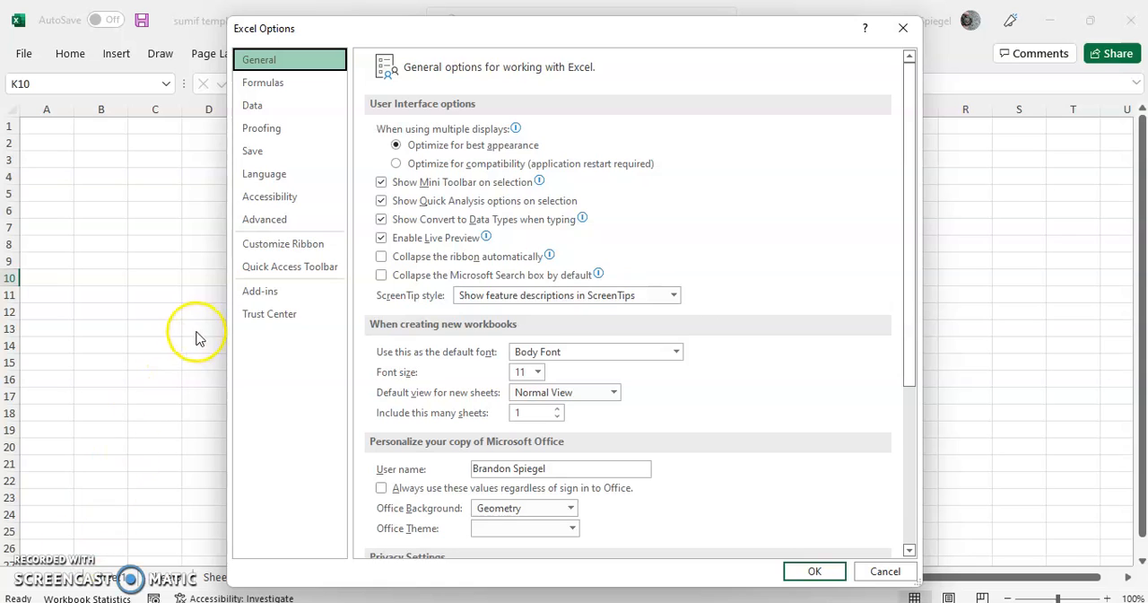
click(265, 219)
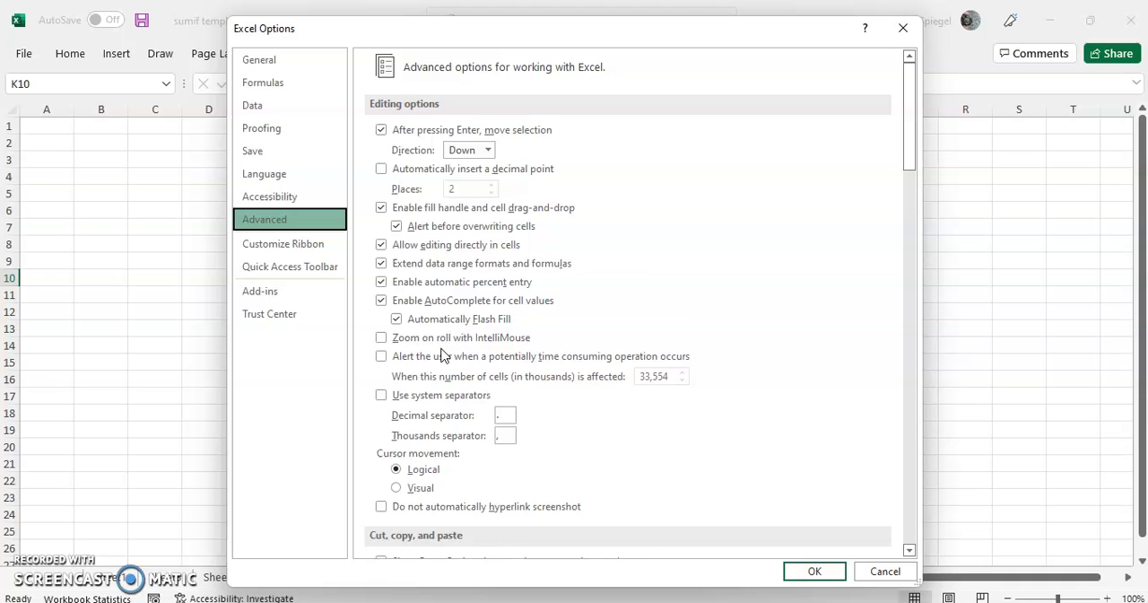
- Uncheck 'Show Paste Options button when content is pasted' under Cut, copy, and paste and confirm with OK
scroll(down, 3)
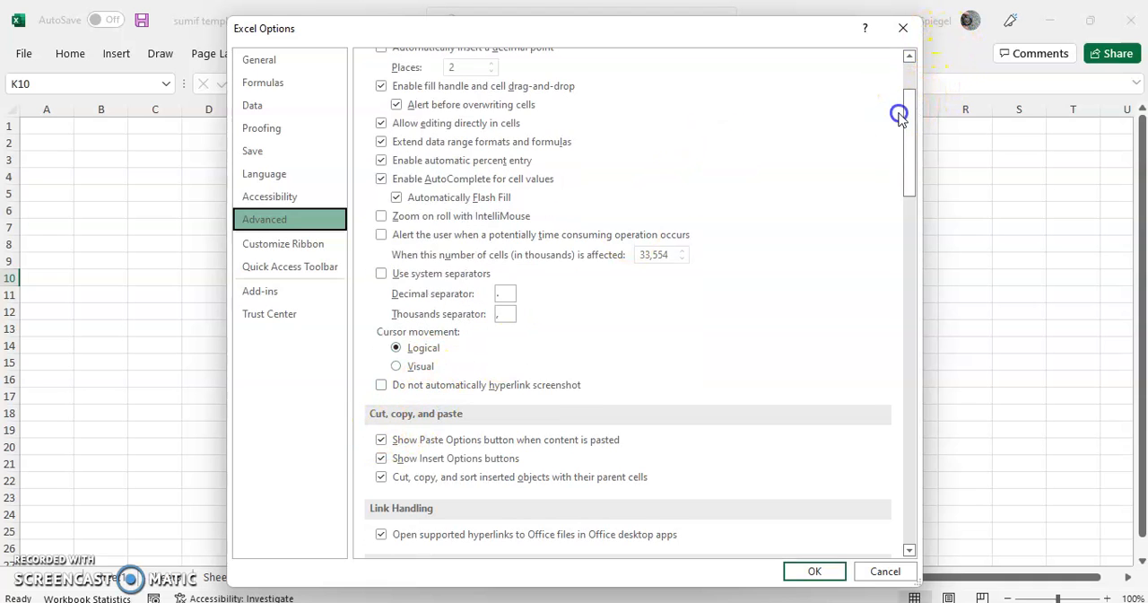
scroll(down, 3)
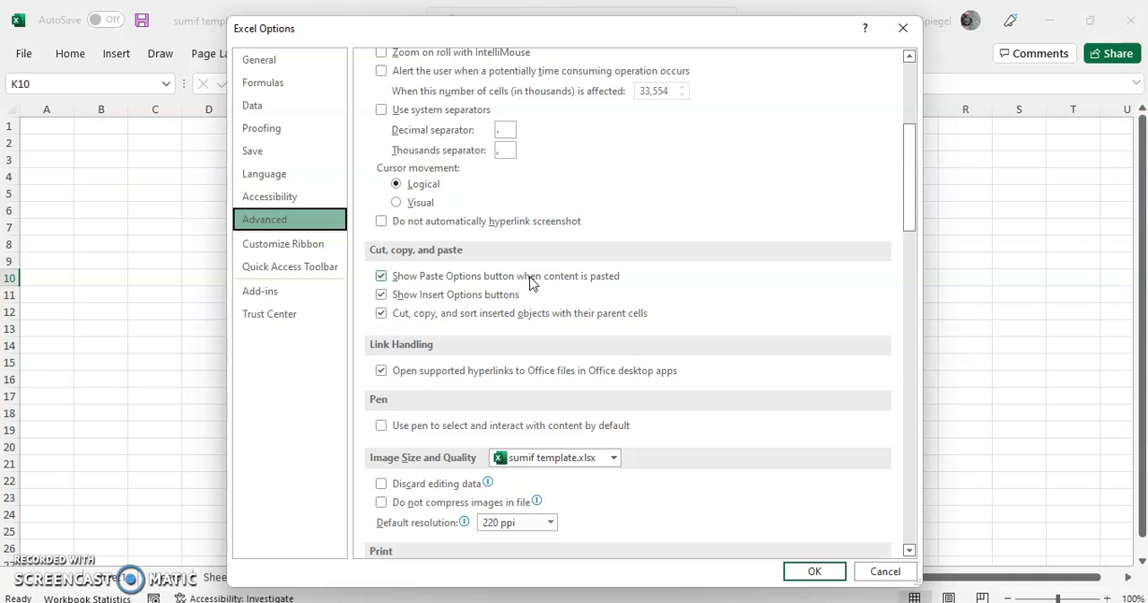
click(381, 276)
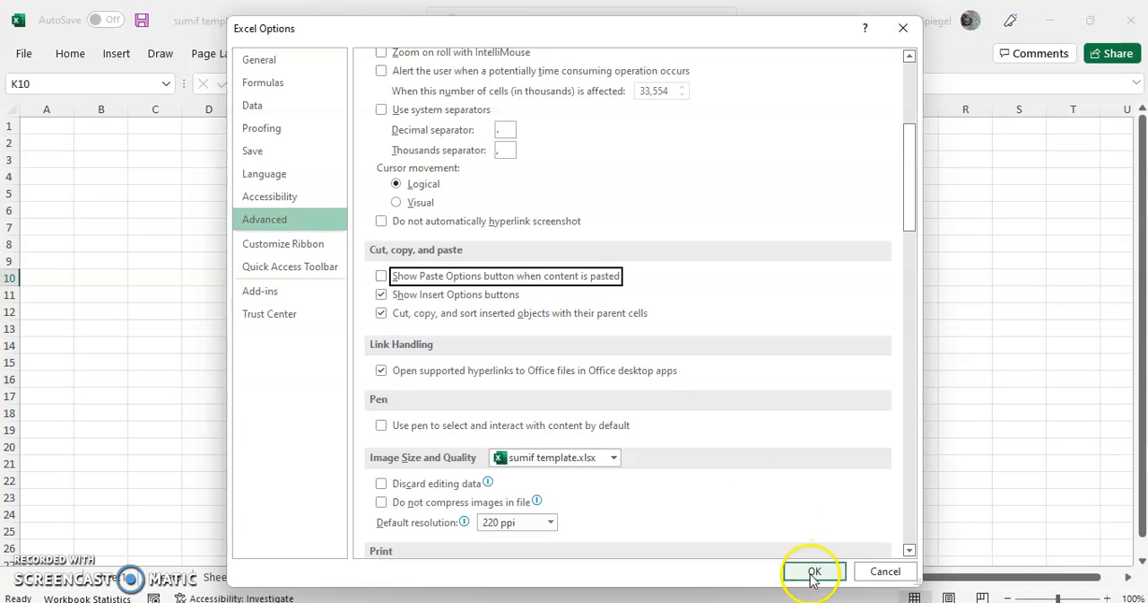
click(813, 571)
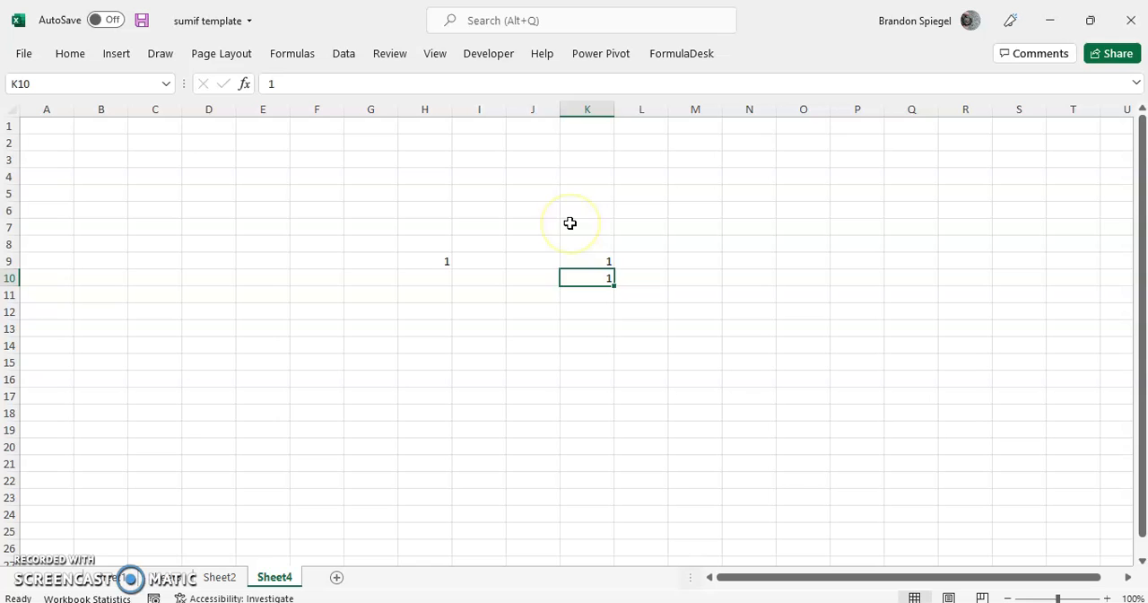